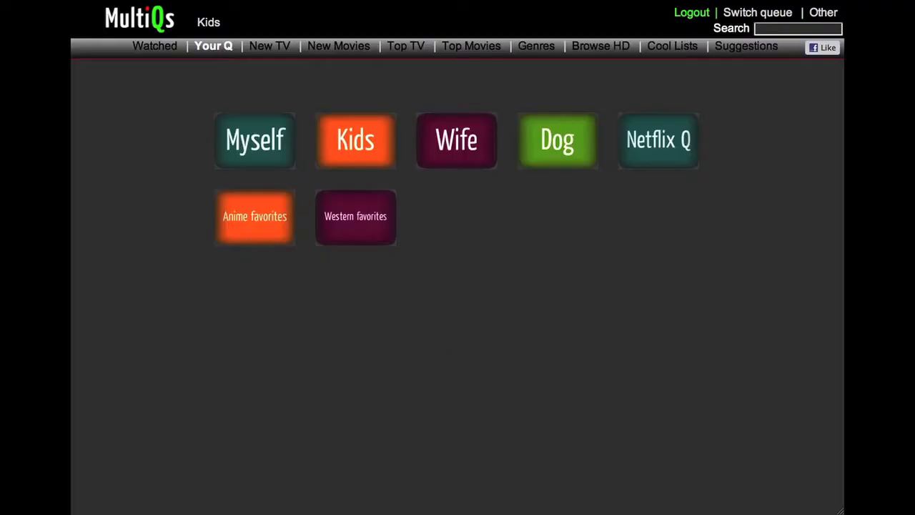
pyautogui.moveTo(163, 275)
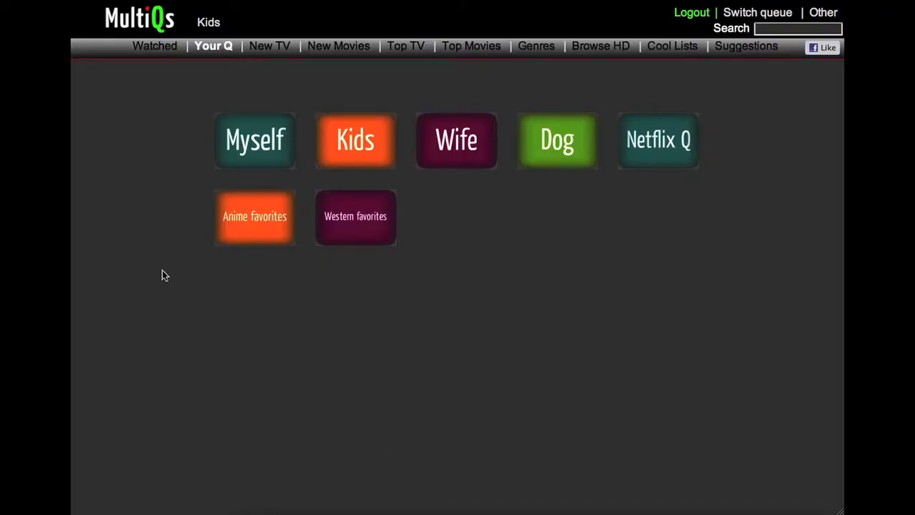
pyautogui.moveTo(196, 26)
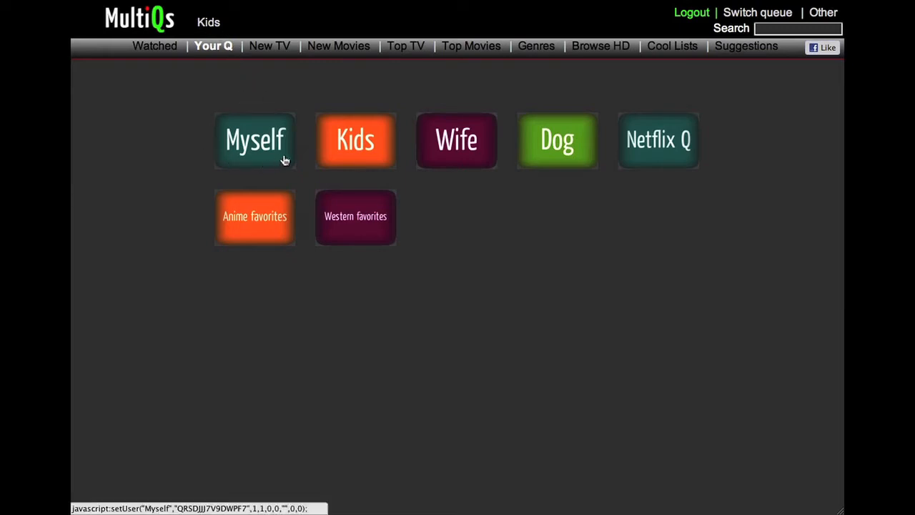
pyautogui.moveTo(231, 158)
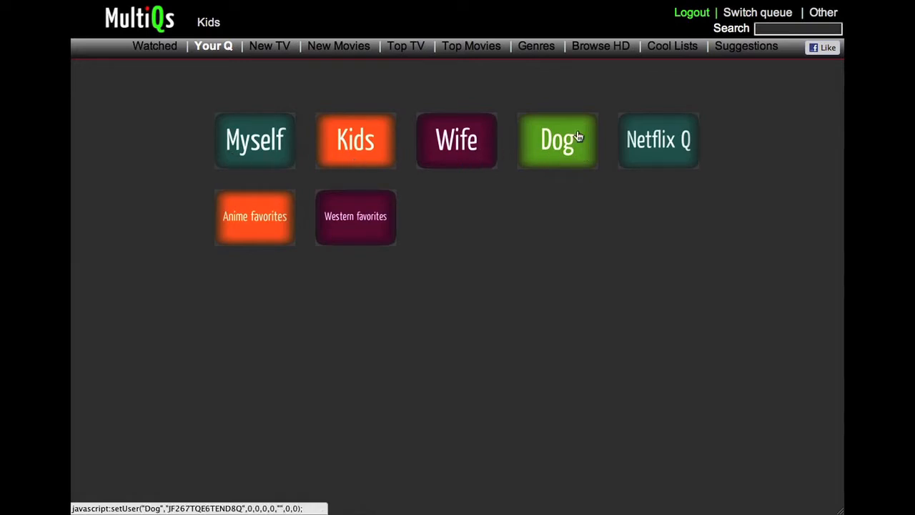
# - Select the Myself tile on Your Q to bring up its PIN prompt
pyautogui.click(255, 139)
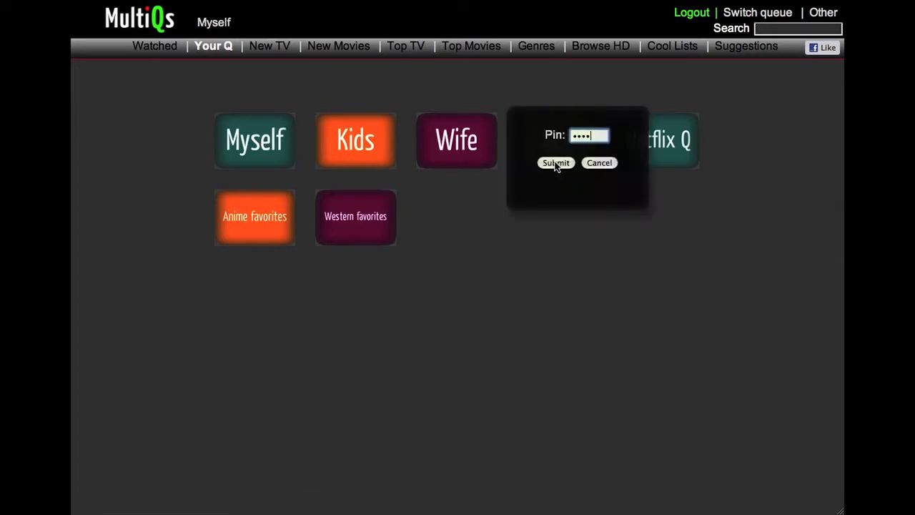
# - Submit the Myself PIN to show its four films, then scroll the Top Movies list
pyautogui.click(555, 163)
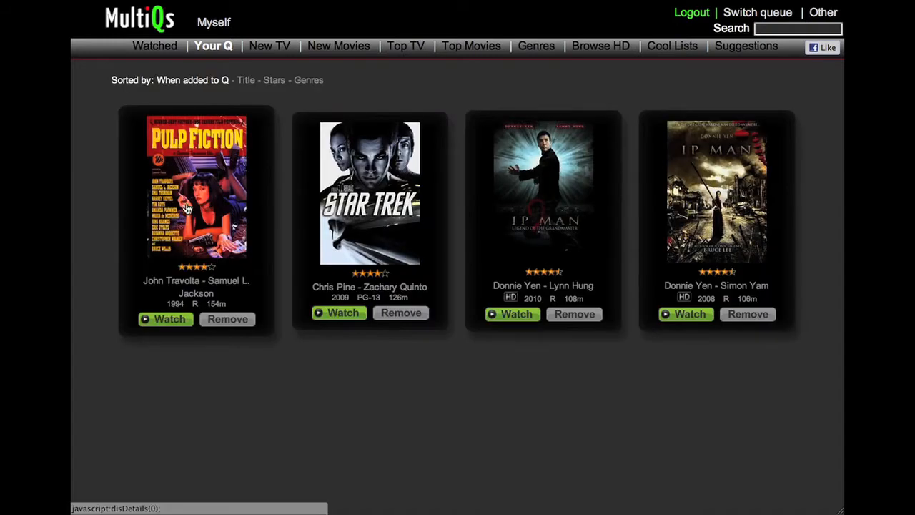
pyautogui.moveTo(447, 212)
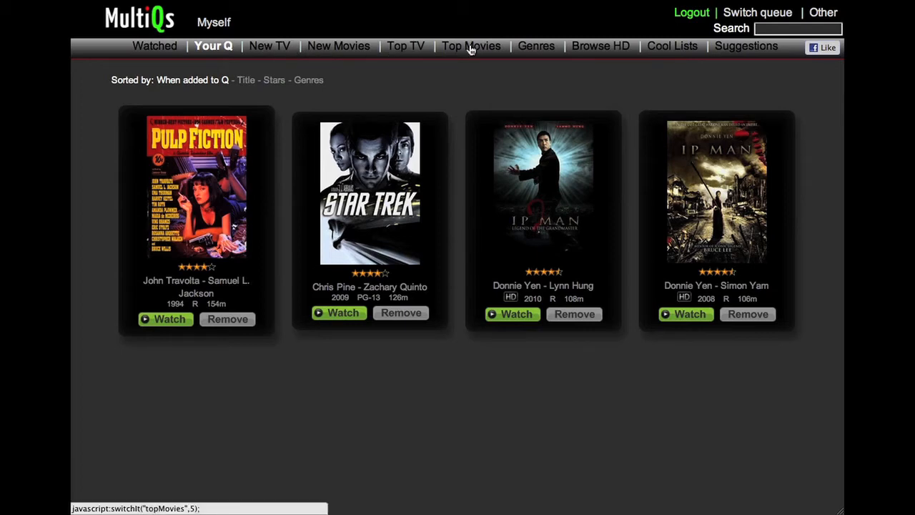
pyautogui.click(471, 46)
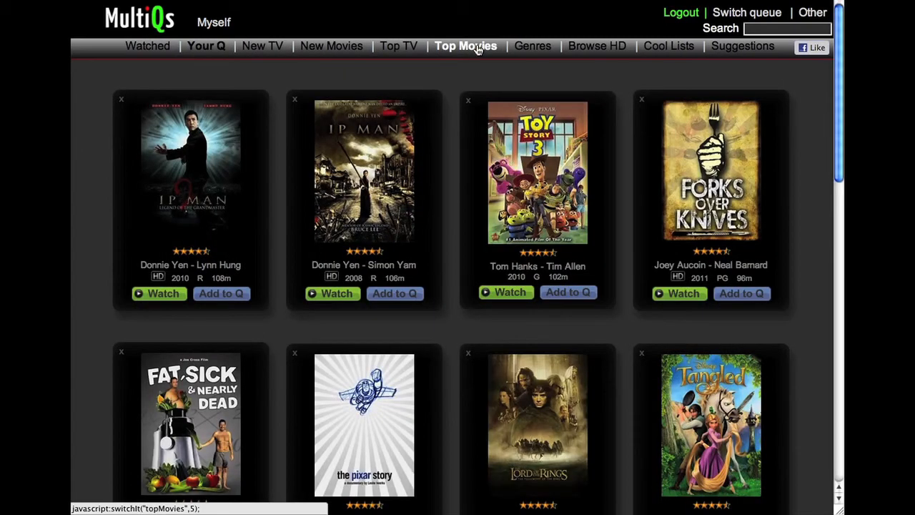
pyautogui.scroll(-3)
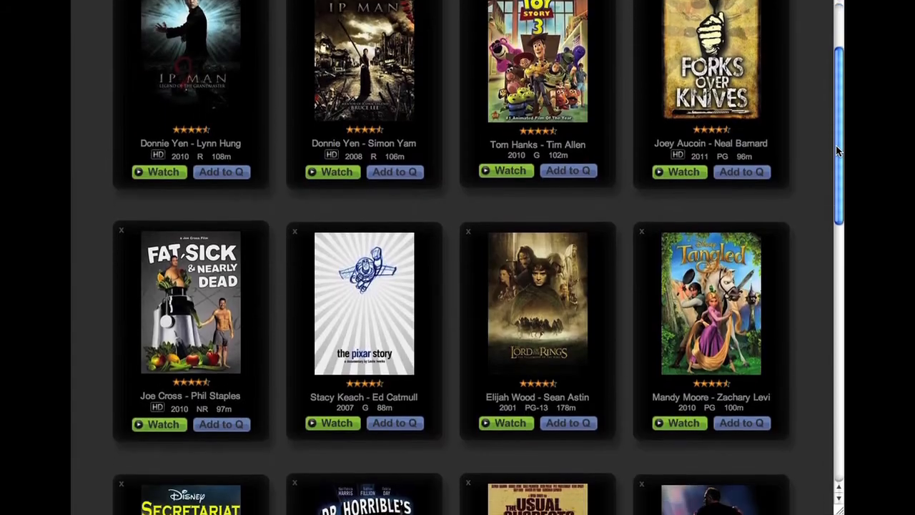
pyautogui.scroll(-3)
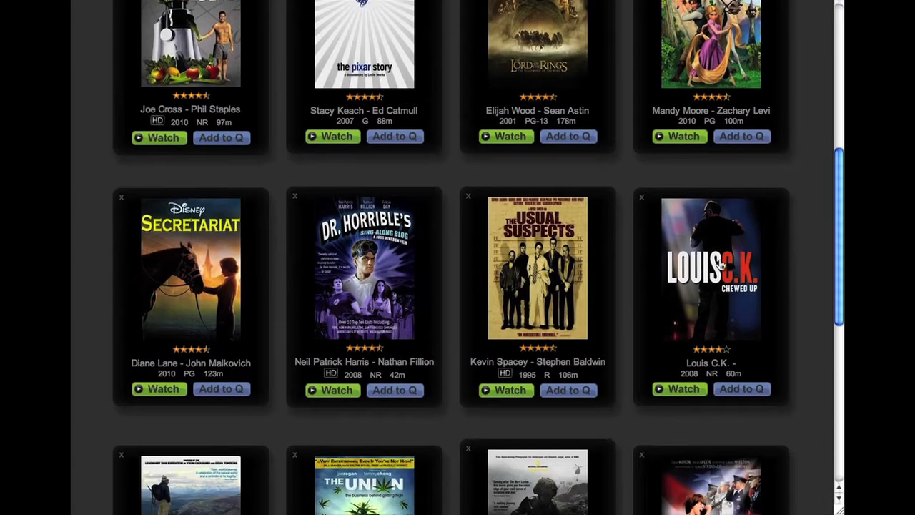
pyautogui.click(567, 389)
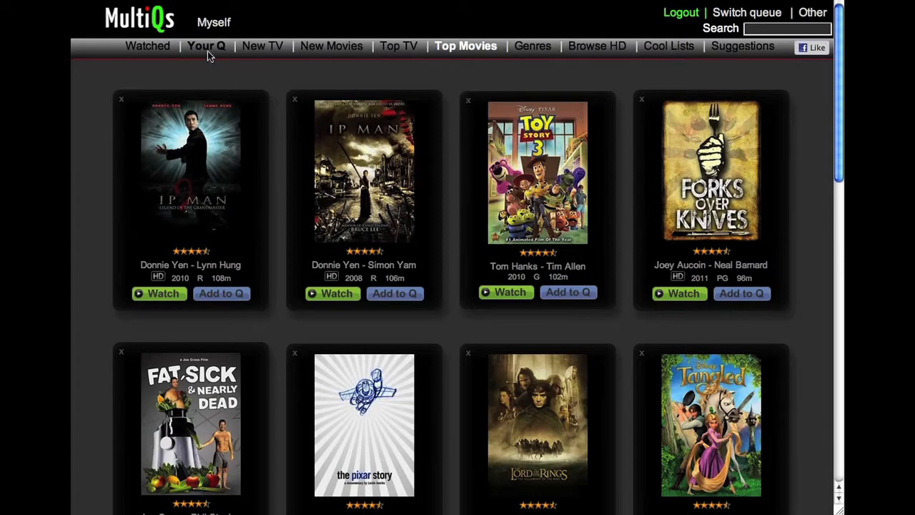
# - View the Kids queue's four films, return to Myself, and open the Other menu
pyautogui.click(207, 46)
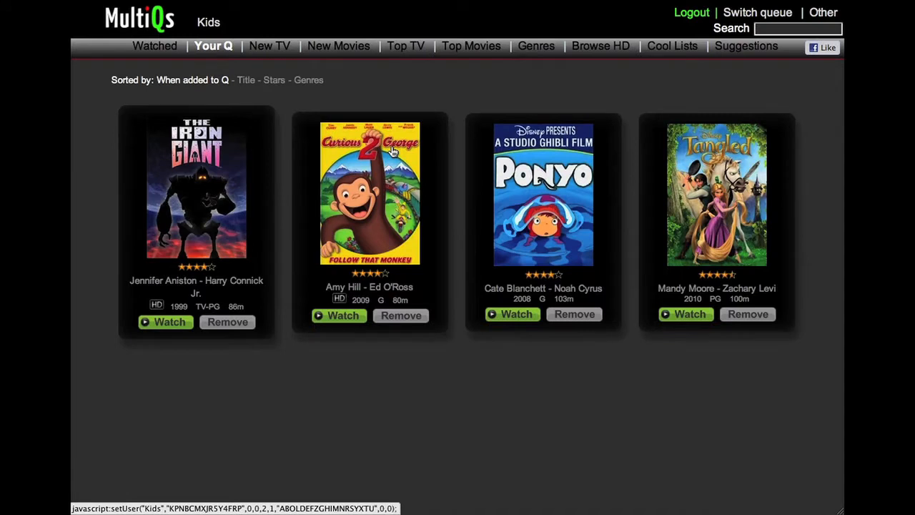
pyautogui.moveTo(463, 186)
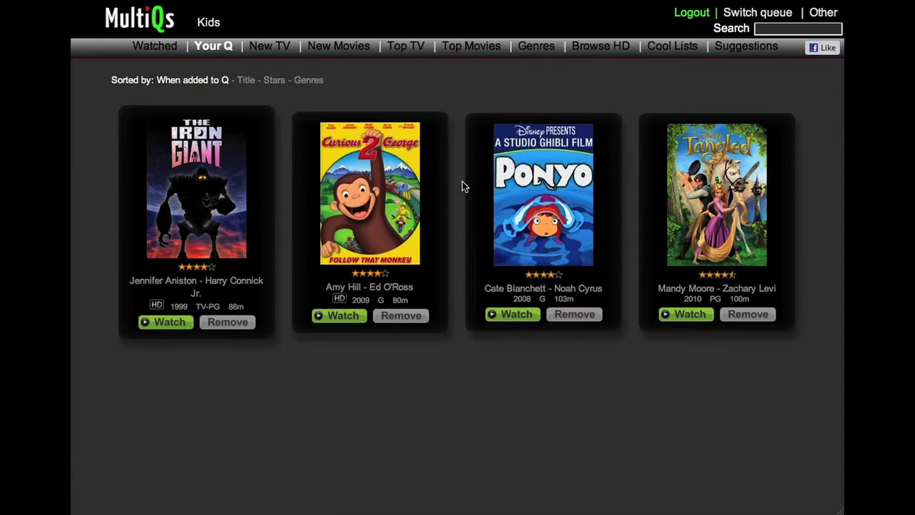
pyautogui.moveTo(367, 31)
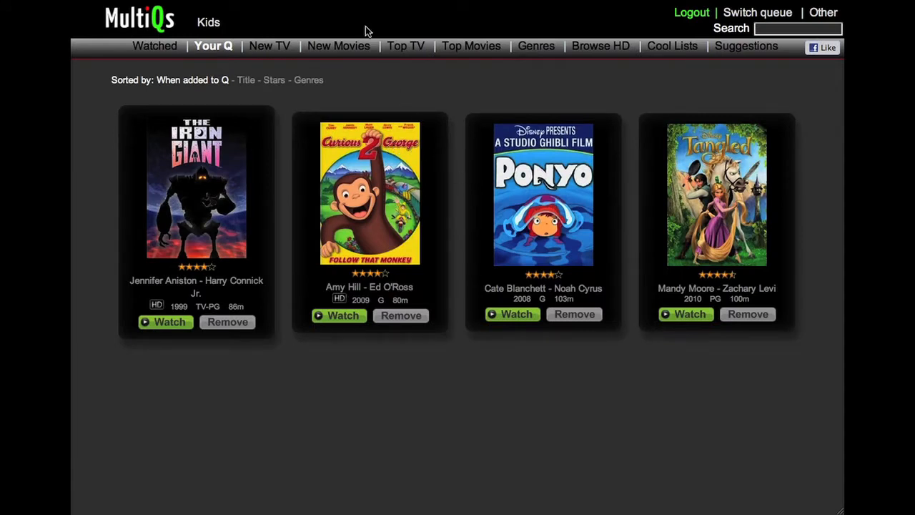
pyautogui.click(757, 12)
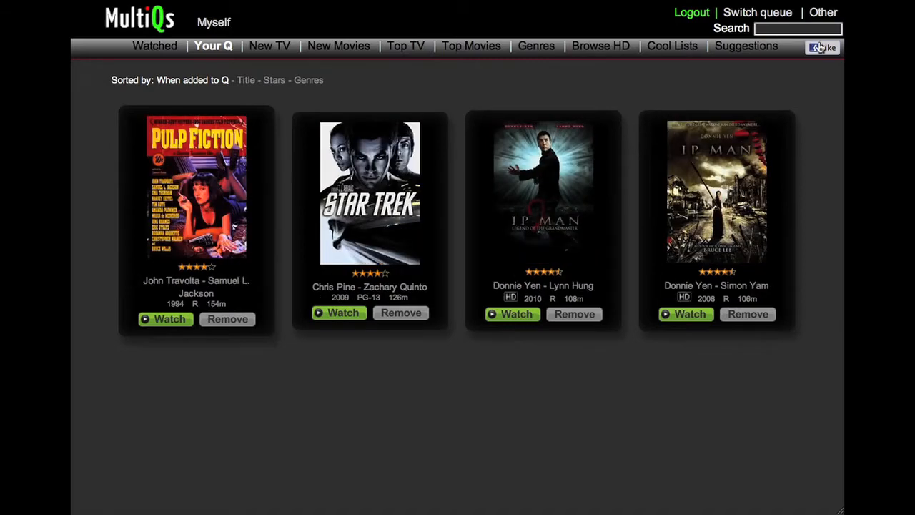
pyautogui.click(822, 12)
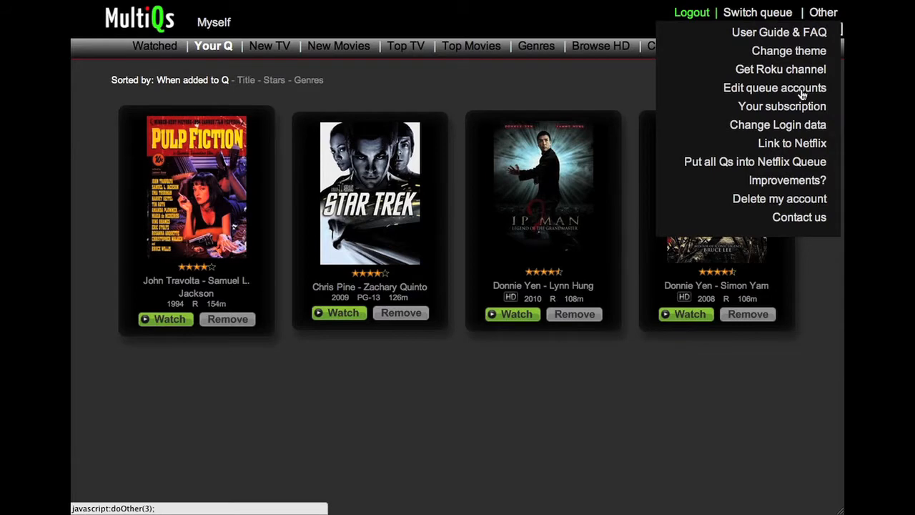
# - Set Kids filters for R, PG-13, NR and all genres except Children & Family
pyautogui.click(774, 87)
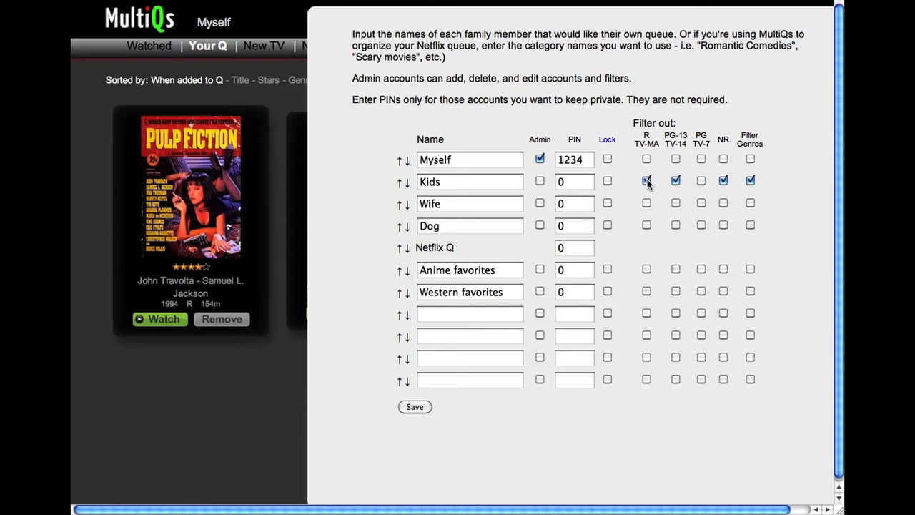
pyautogui.click(646, 180)
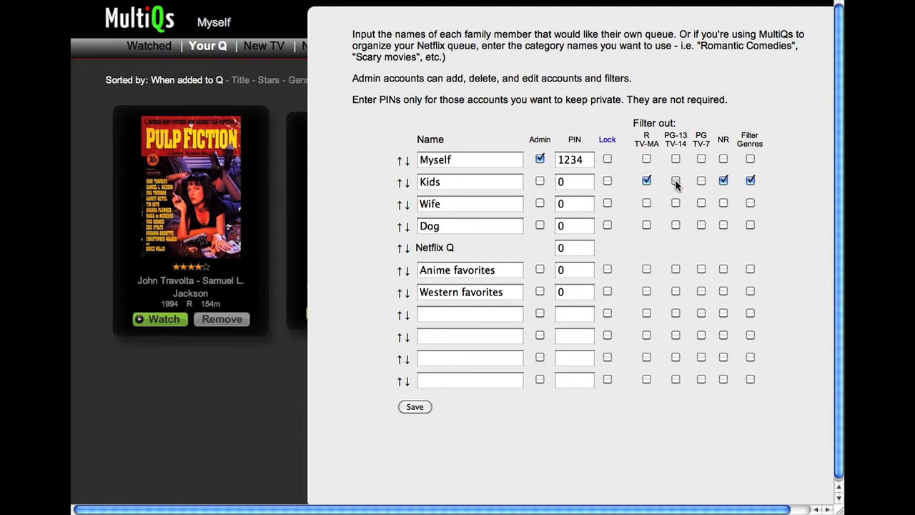
pyautogui.click(675, 181)
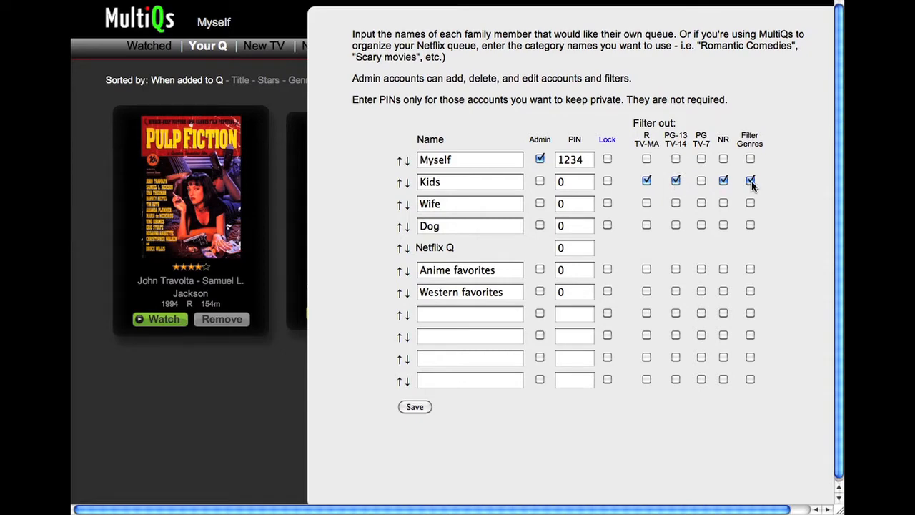
pyautogui.click(750, 181)
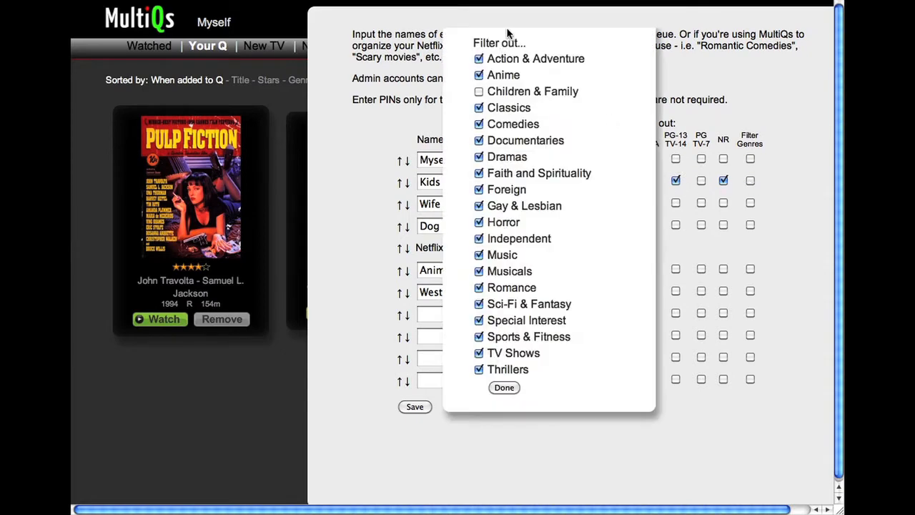
pyautogui.click(503, 387)
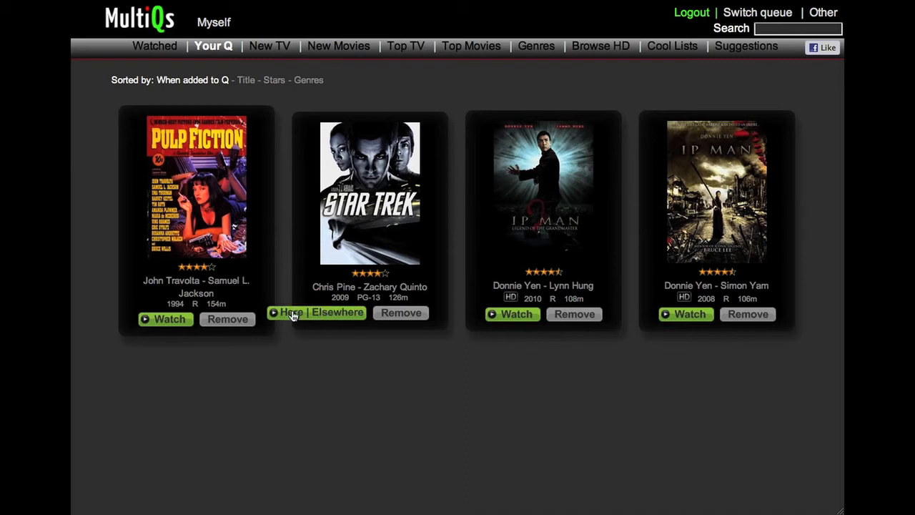
pyautogui.click(291, 312)
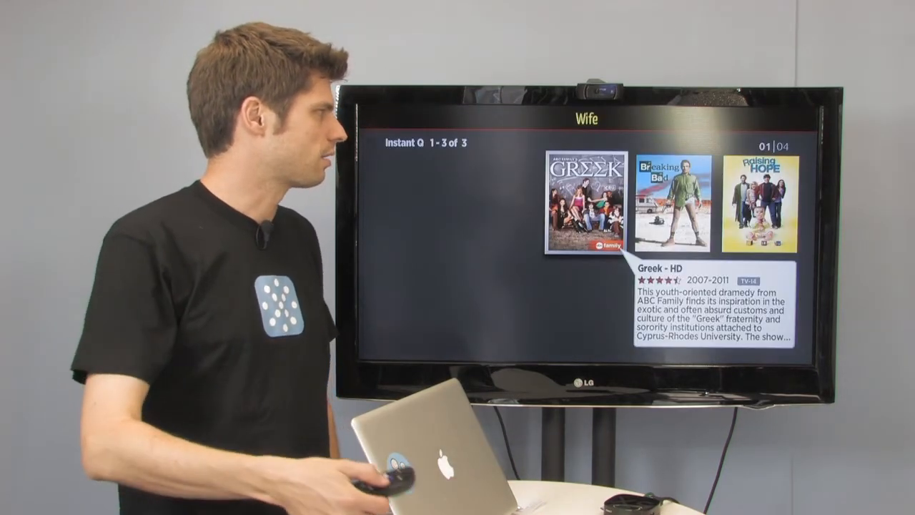
# - Move along the Wife queue to Raising Hope and open its details
pyautogui.press('right')
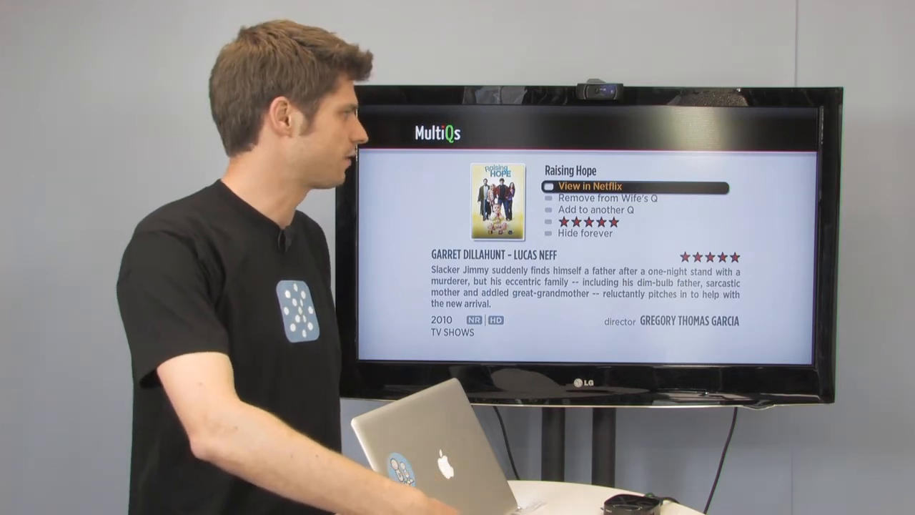
# - Return to the Roku home screen and start the Netflix channel
pyautogui.click(593, 185)
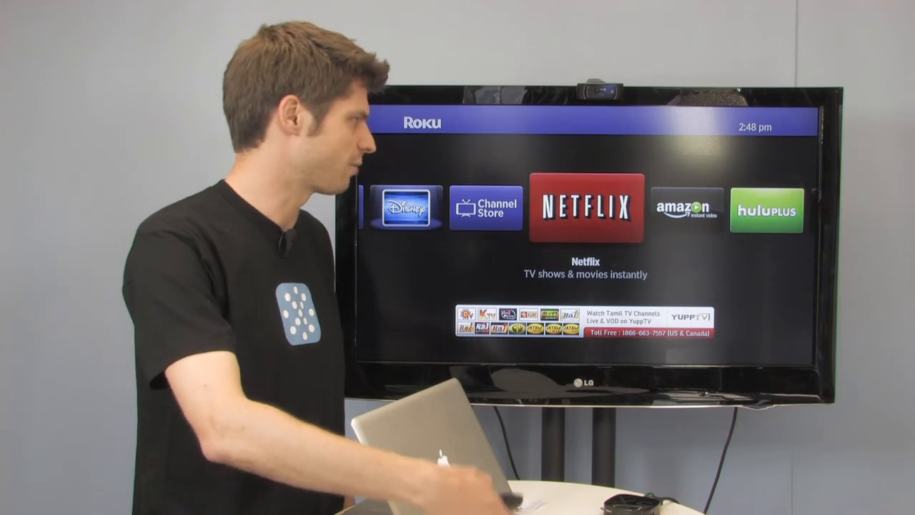
pyautogui.click(584, 207)
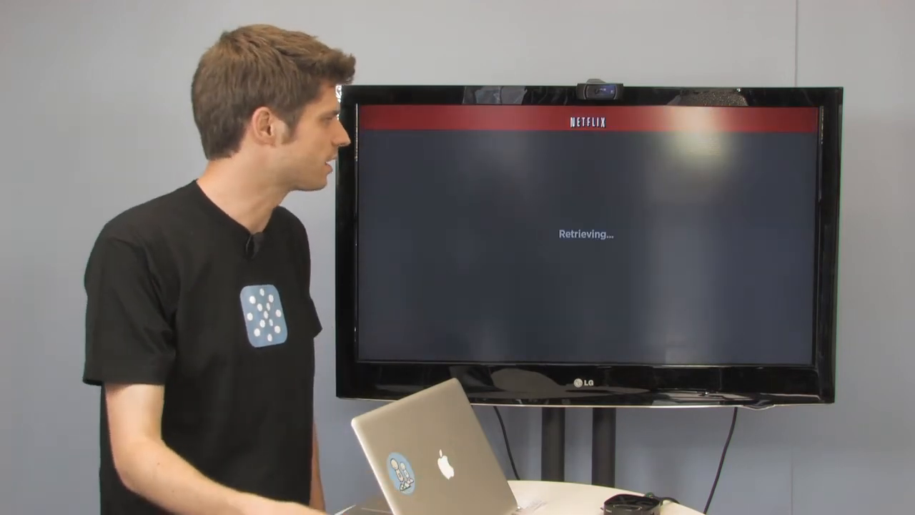